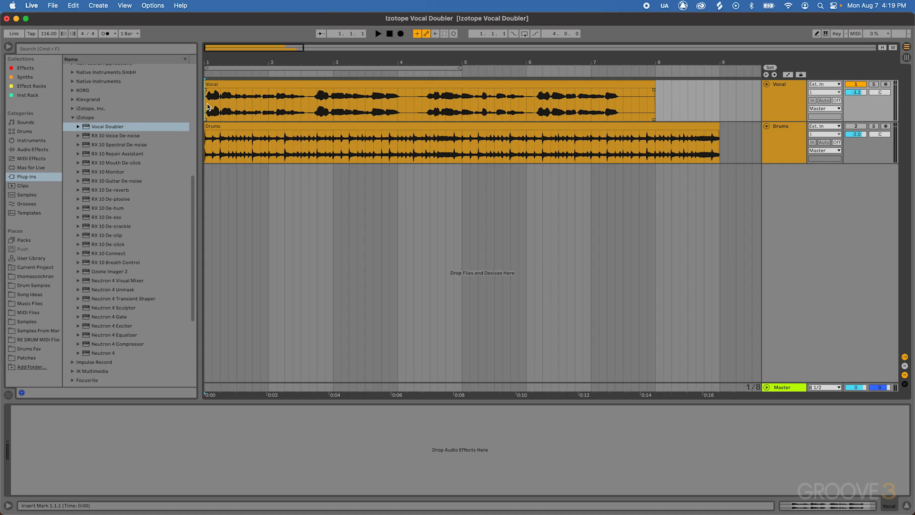
Start playback from the song beginning and load iZotope Vocal Doubler onto the Vocal track.
click(378, 33)
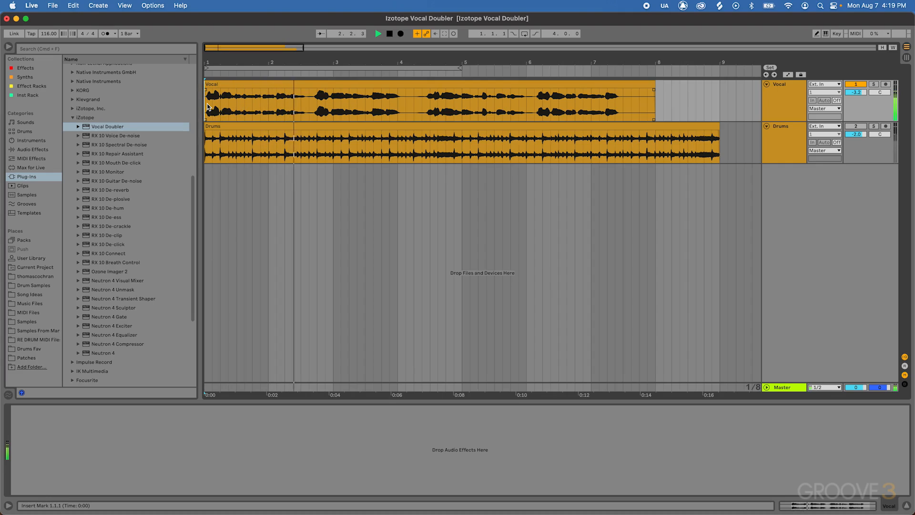
click(355, 63)
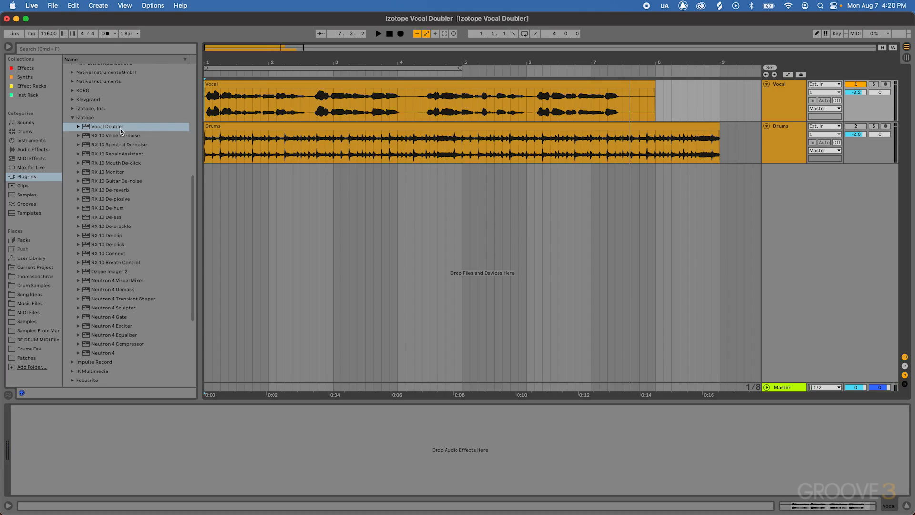
mouse_move(108, 129)
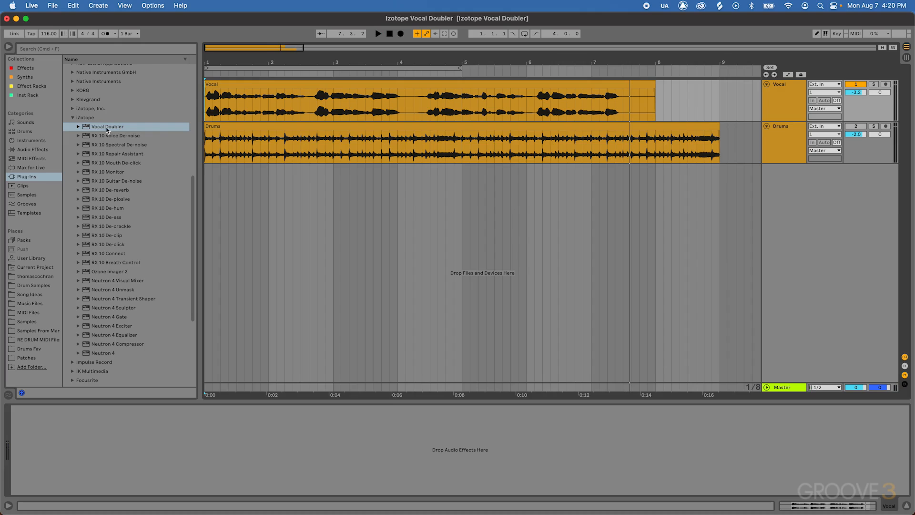
double_click(108, 127)
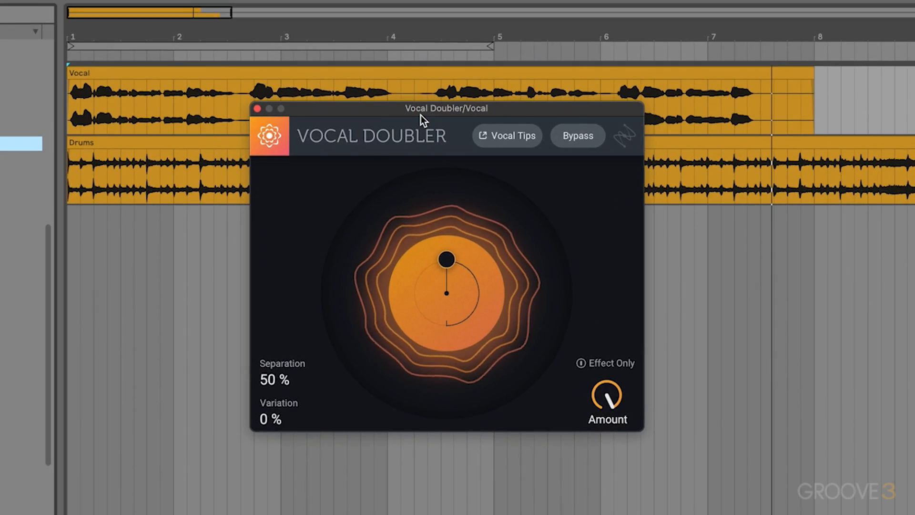
mouse_move(472, 220)
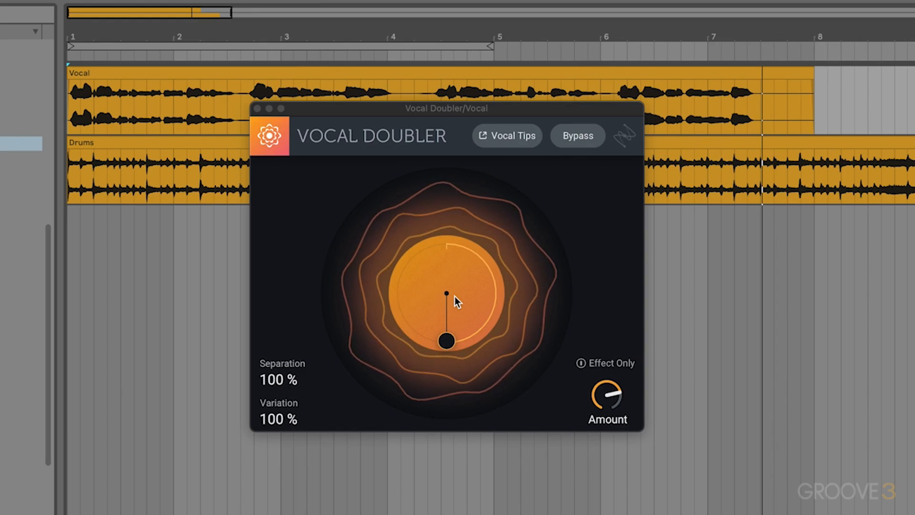
mouse_move(601, 385)
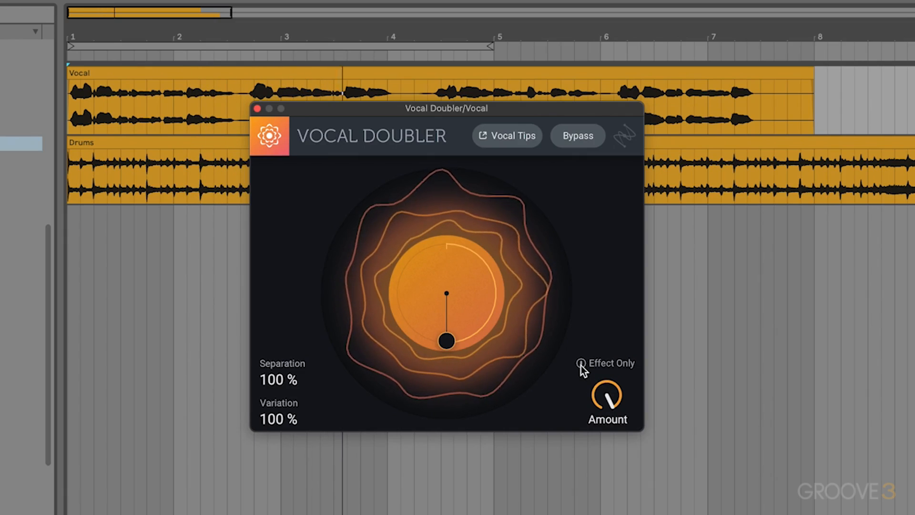
Switch Vocal Doubler to Effect Only to hear just the doubled signal.
click(581, 363)
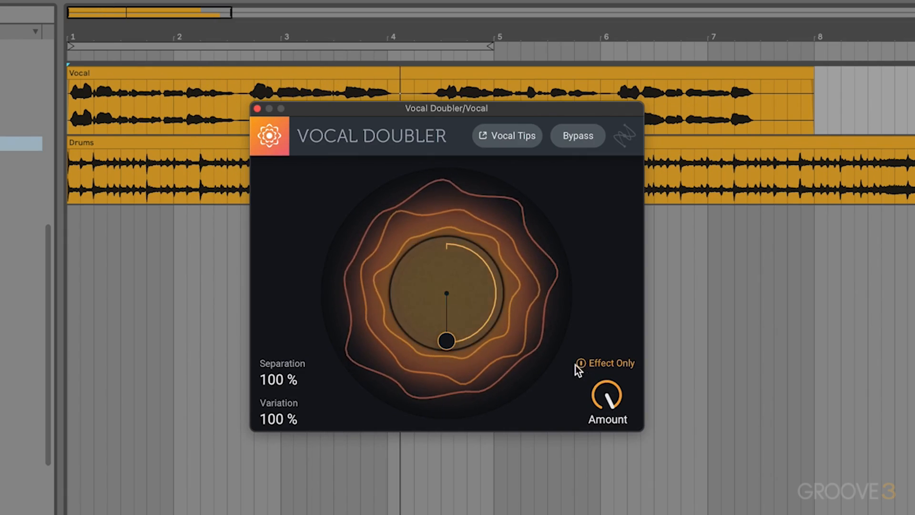
mouse_move(651, 368)
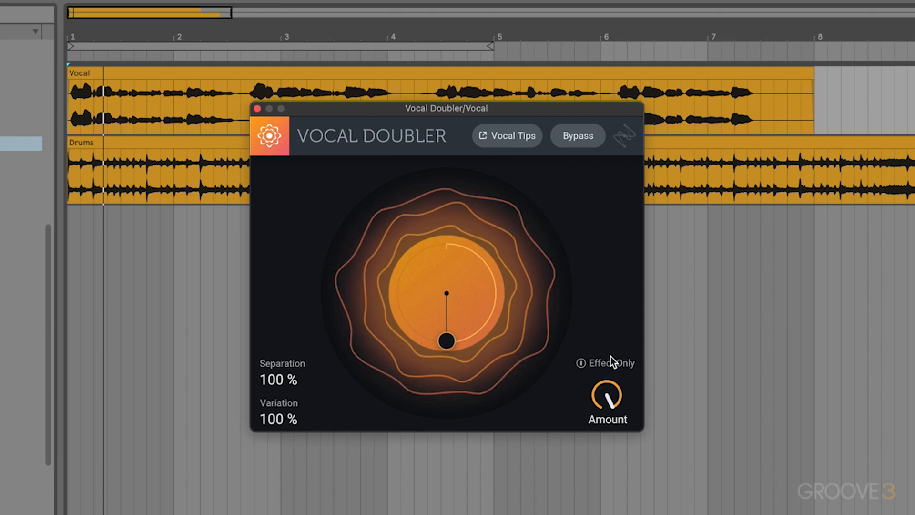
Close the Vocal Doubler plug-in window.
click(256, 108)
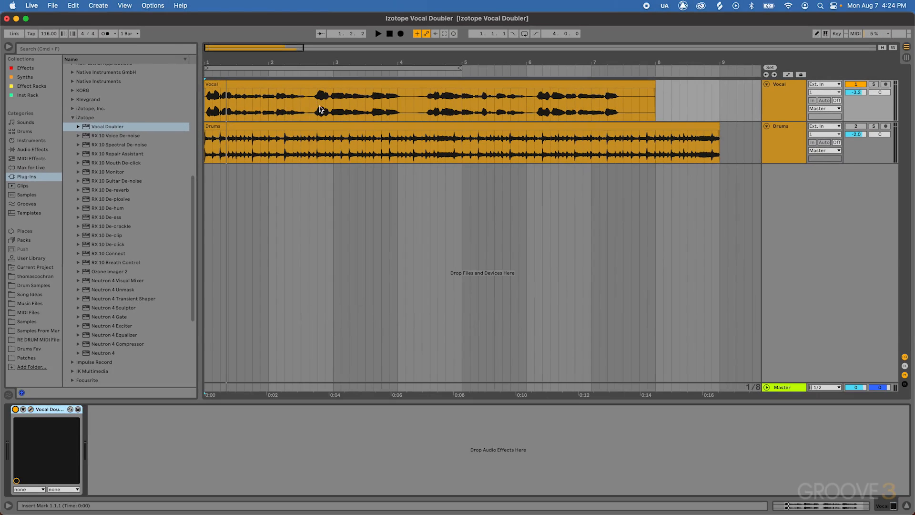
Duplicate the Vocal track and browse into the Audio Effects Drive & Color folder.
click(782, 100)
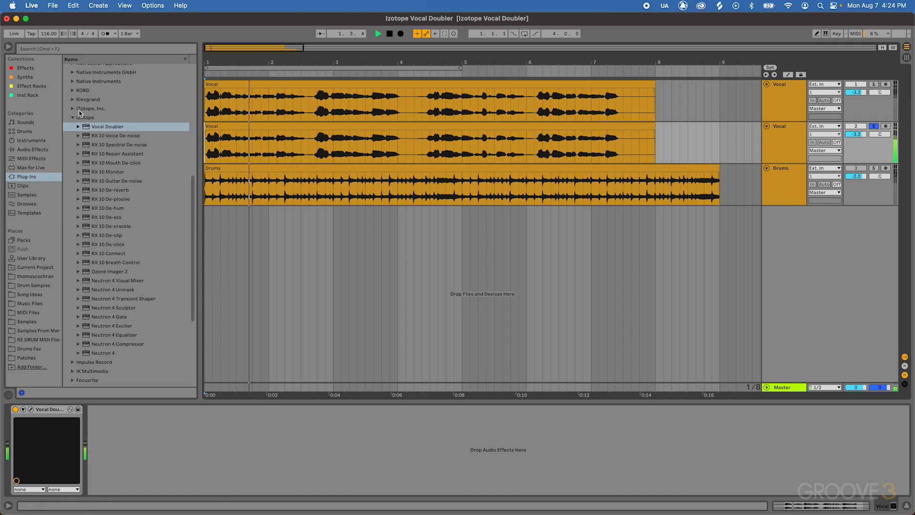
click(32, 149)
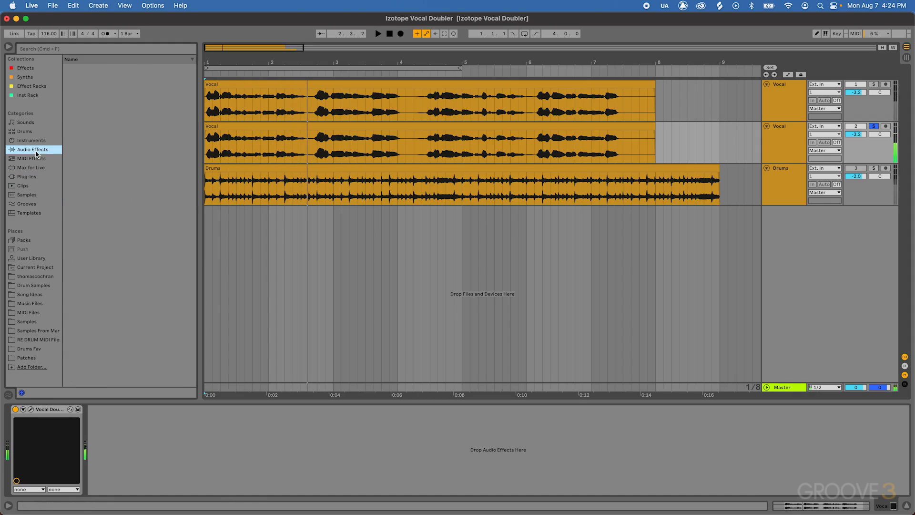
click(32, 149)
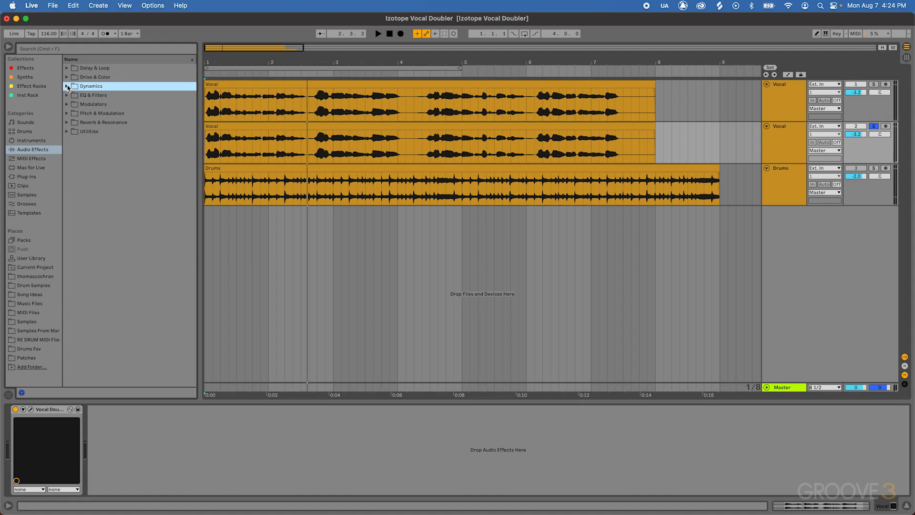
click(67, 76)
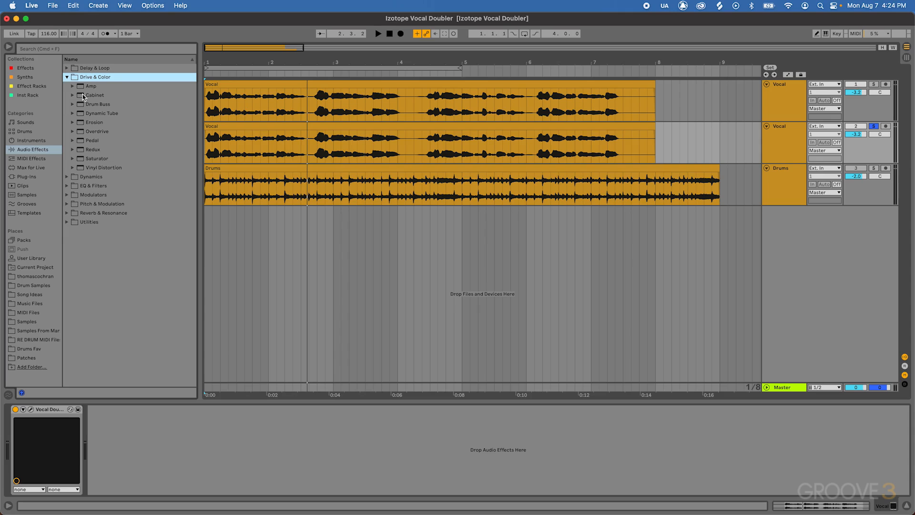
Browse into the EQ & Filters audio effects for EQ Eight.
click(66, 95)
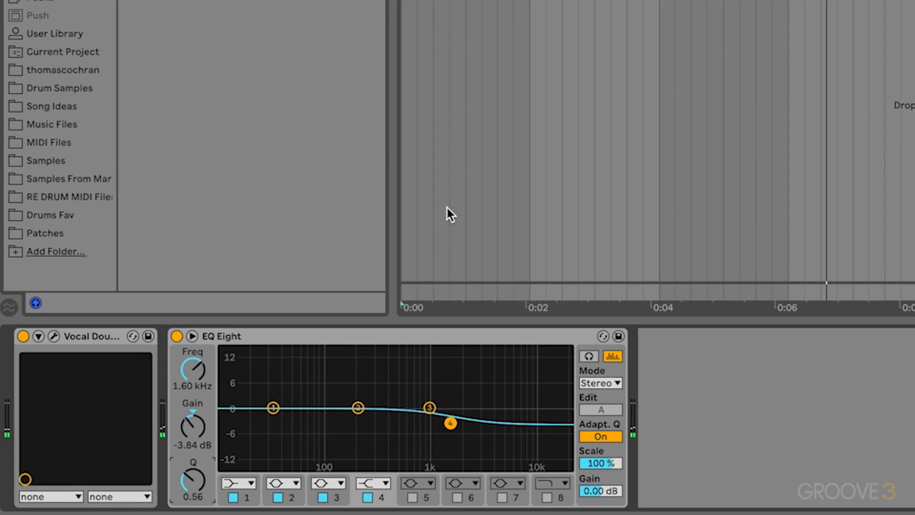
mouse_move(297, 439)
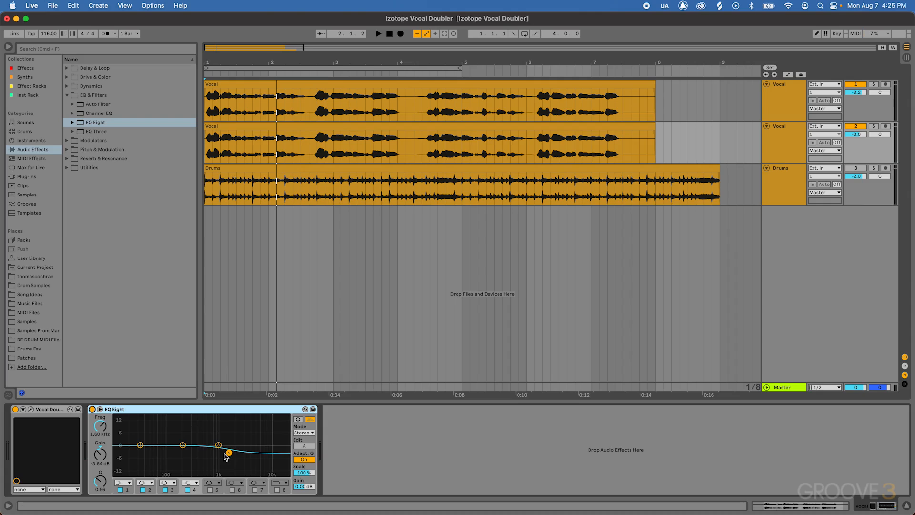
Play the arrangement to audition the EQ'd doubled vocal, then stop.
click(378, 33)
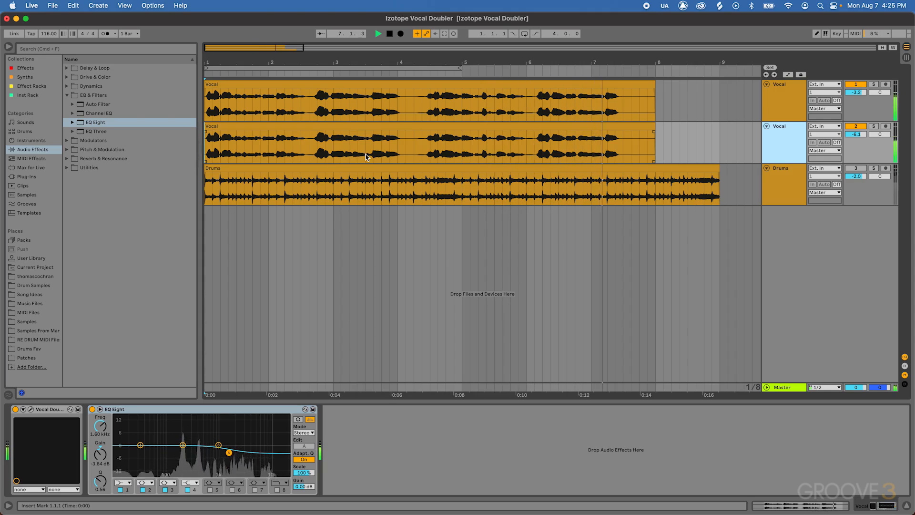
click(389, 33)
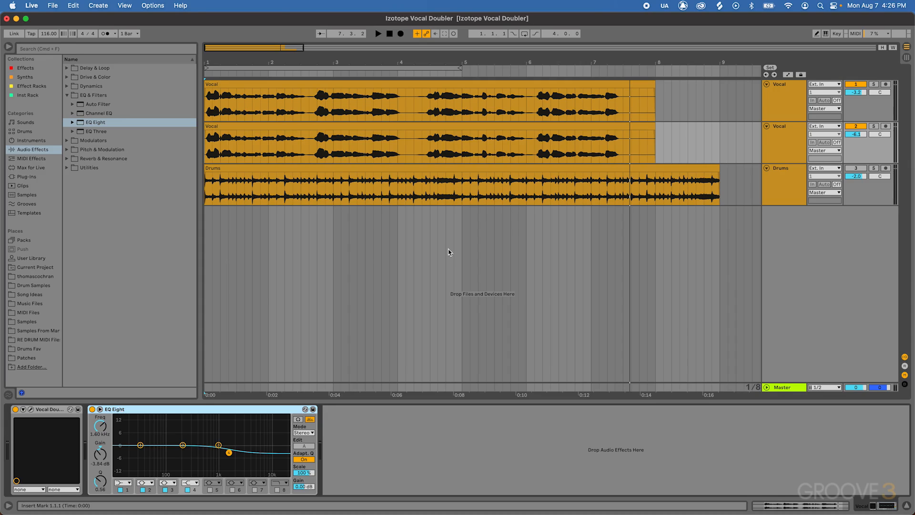
mouse_move(695, 146)
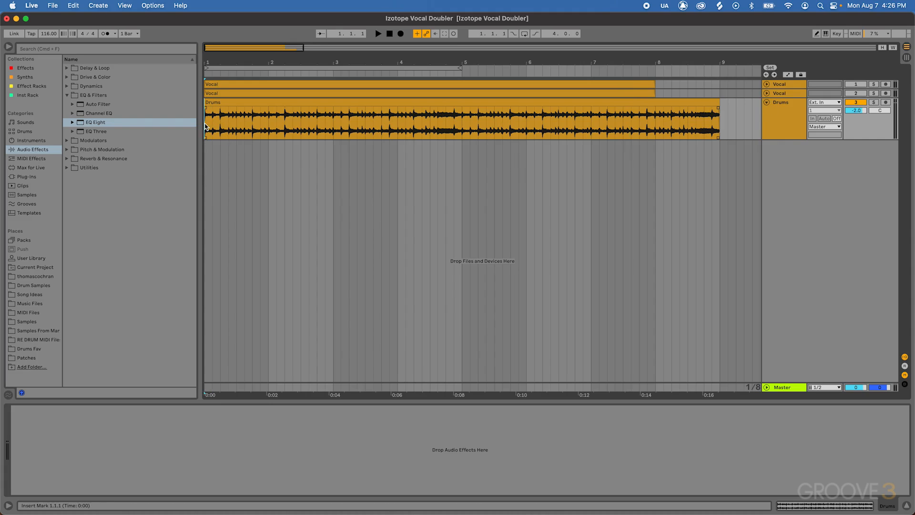
Play the drum loop and expand the Plug-ins browser toward the iZotope folder.
click(377, 33)
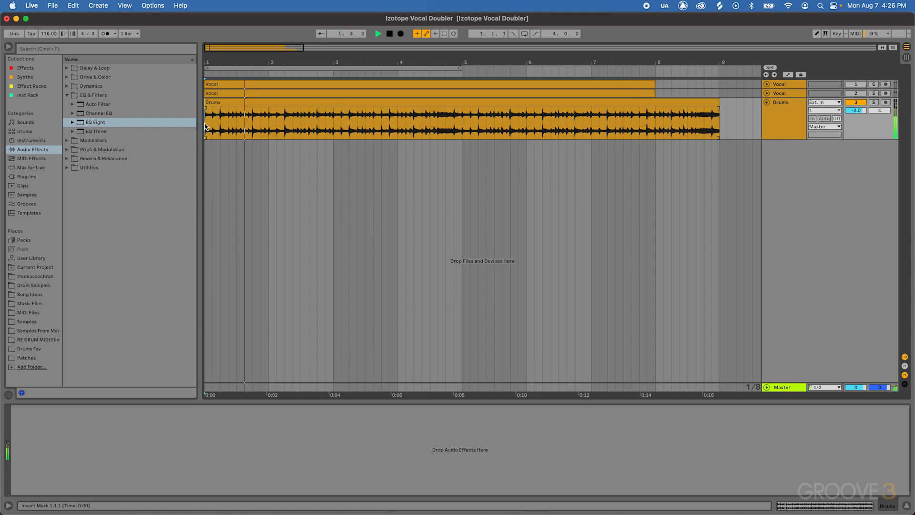
click(27, 177)
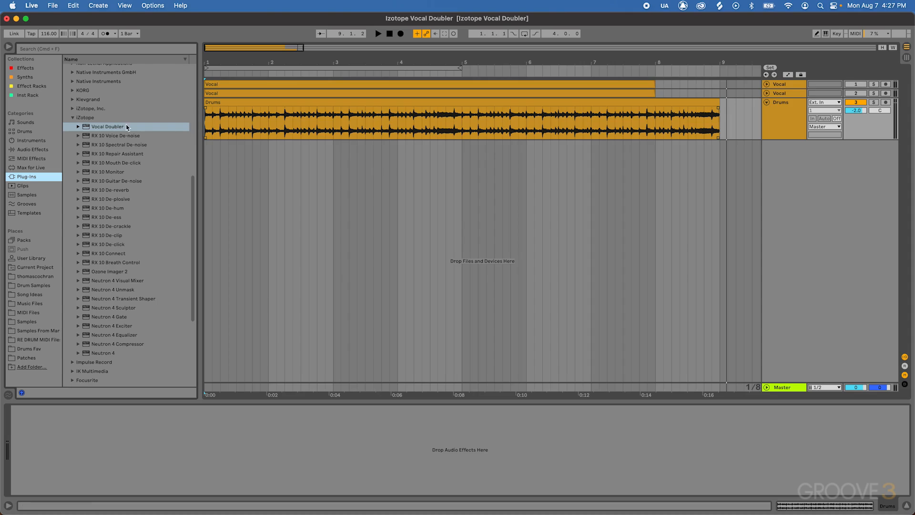
Load Vocal Doubler on the Drums track and switch it to Effect Only monitoring.
double_click(108, 127)
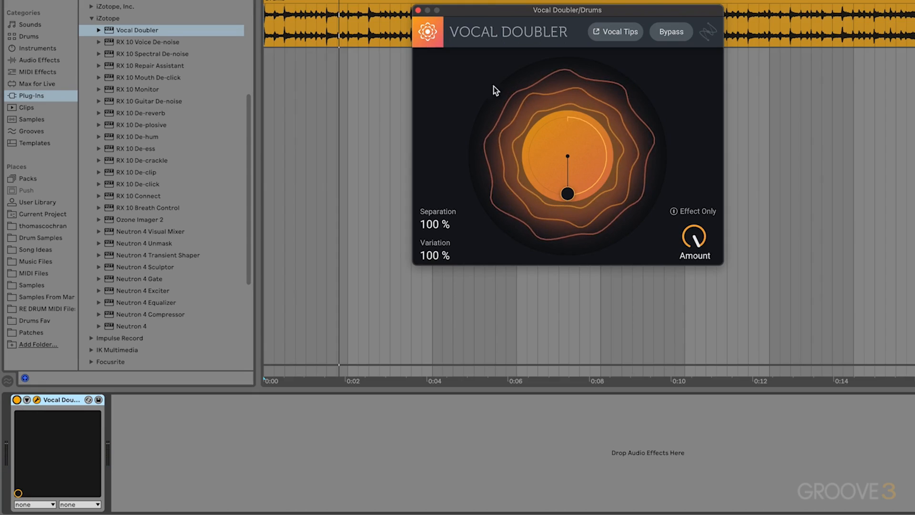
mouse_move(454, 96)
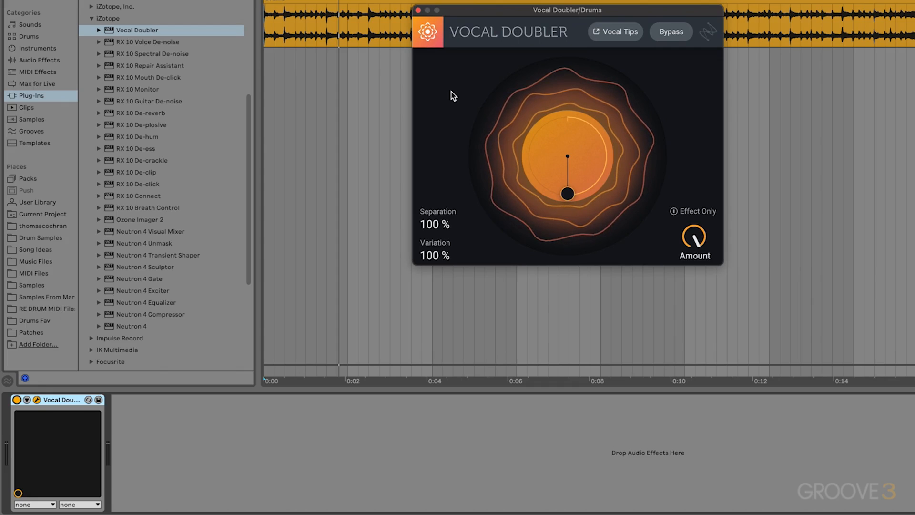
mouse_move(703, 202)
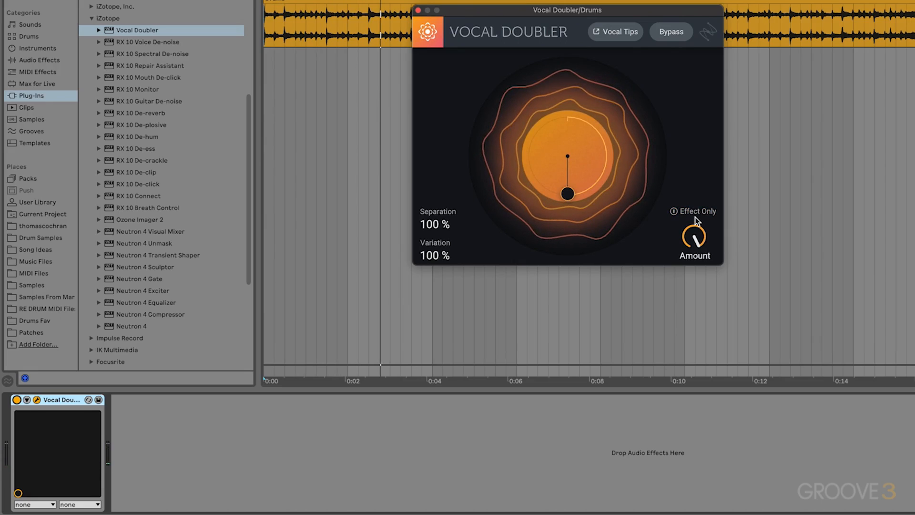
click(695, 211)
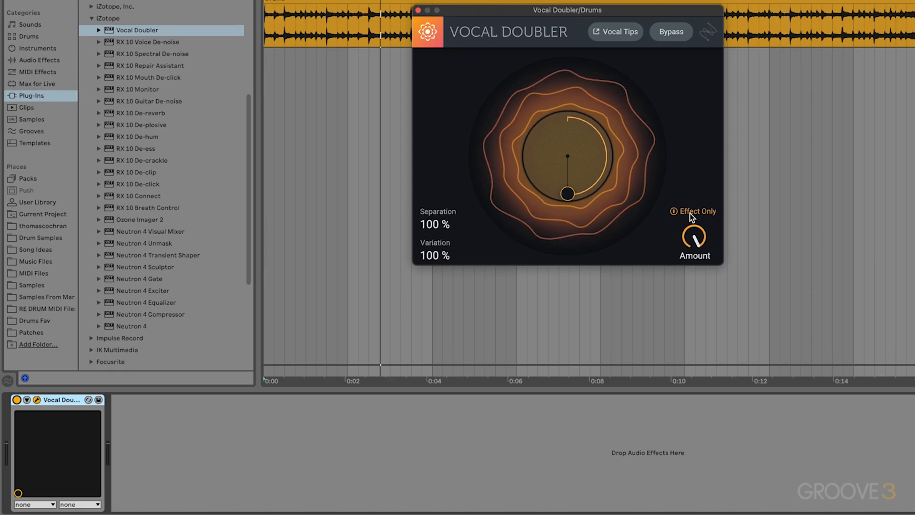